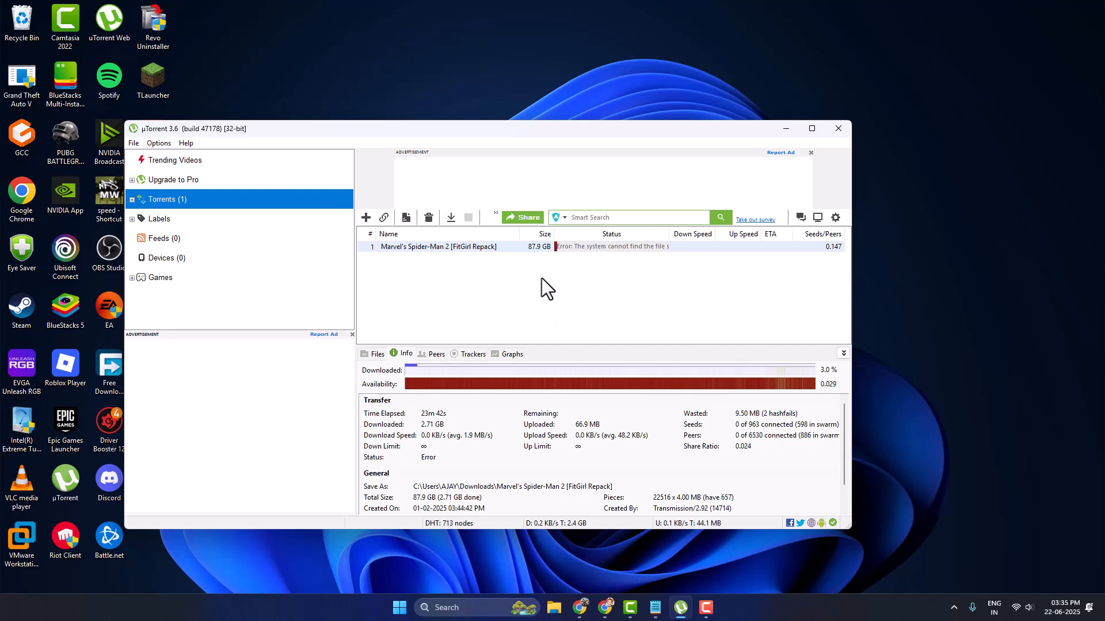
{"action": "mouse_move", "coordinate": [581, 248]}
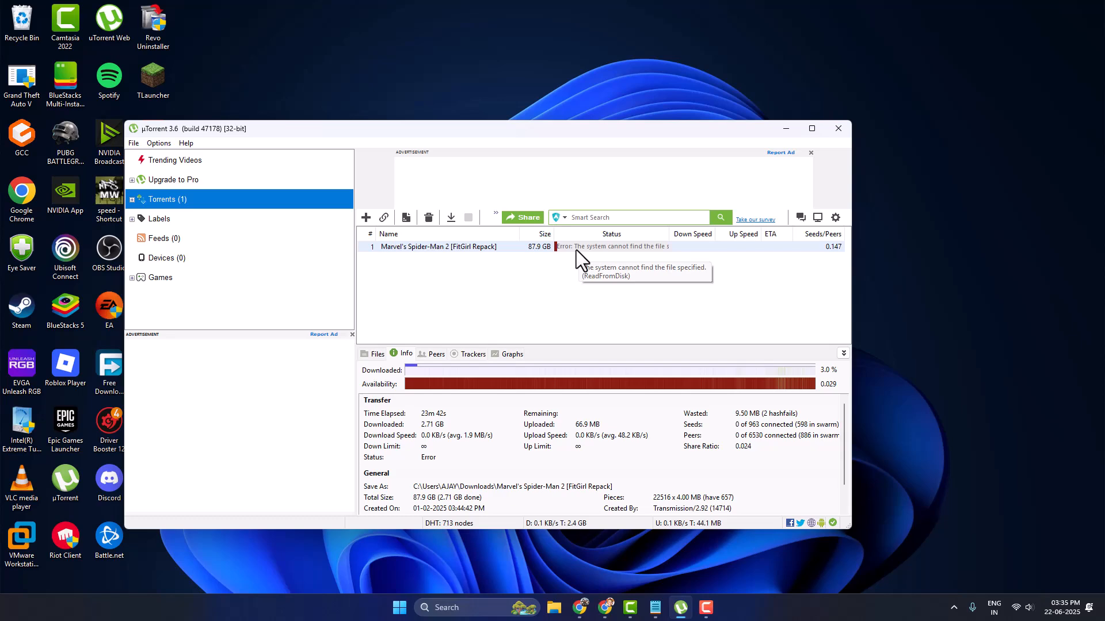
{"action": "mouse_move", "coordinate": [521, 274]}
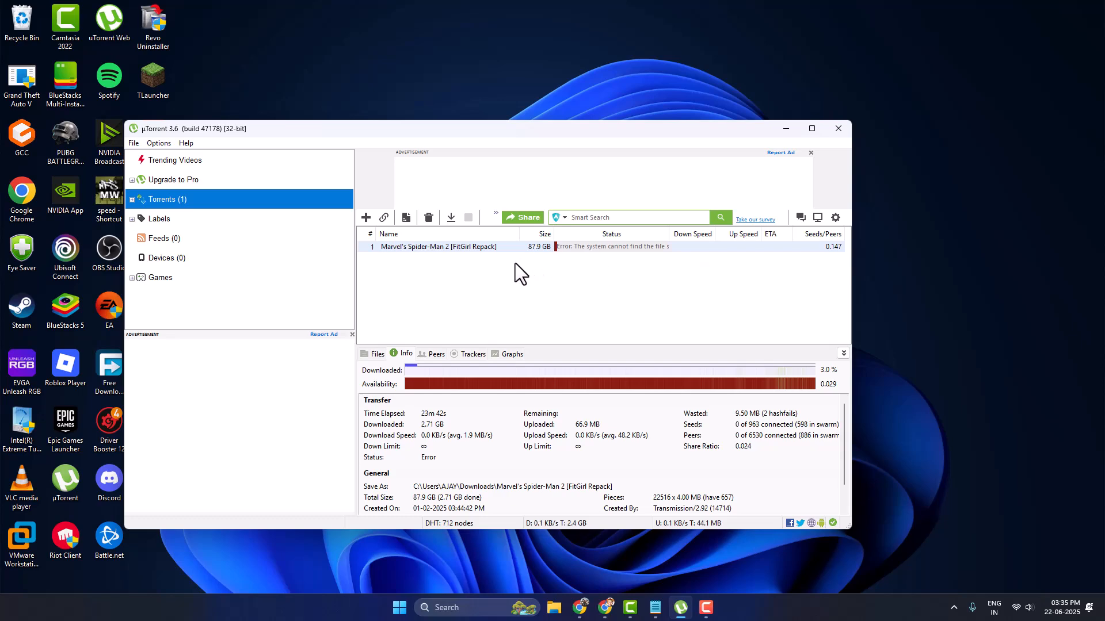
Step: Re-set the Spider-Man 2 torrent's download location via Advanced > Set Download Location
{"action": "right_click", "coordinate": [437, 260]}
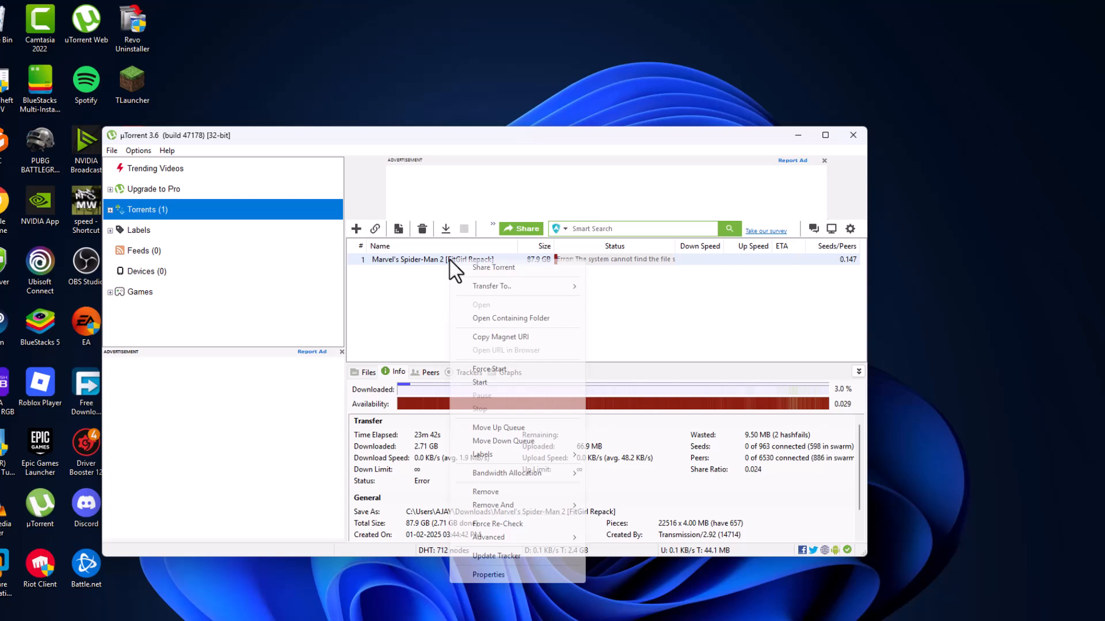
{"action": "mouse_move", "coordinate": [507, 473]}
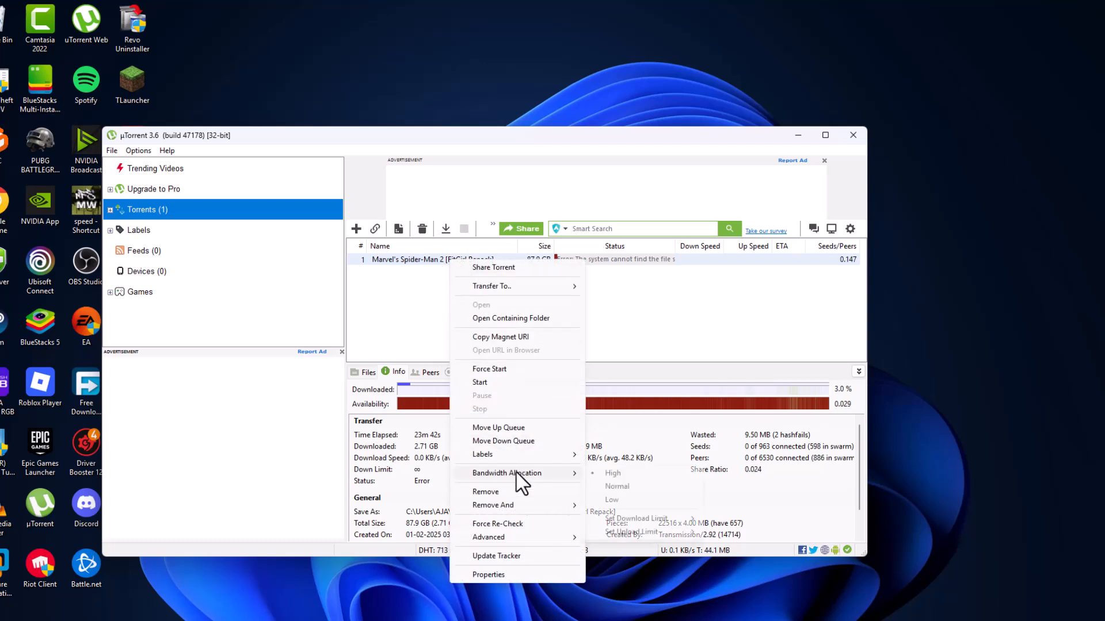
{"action": "mouse_move", "coordinate": [488, 537]}
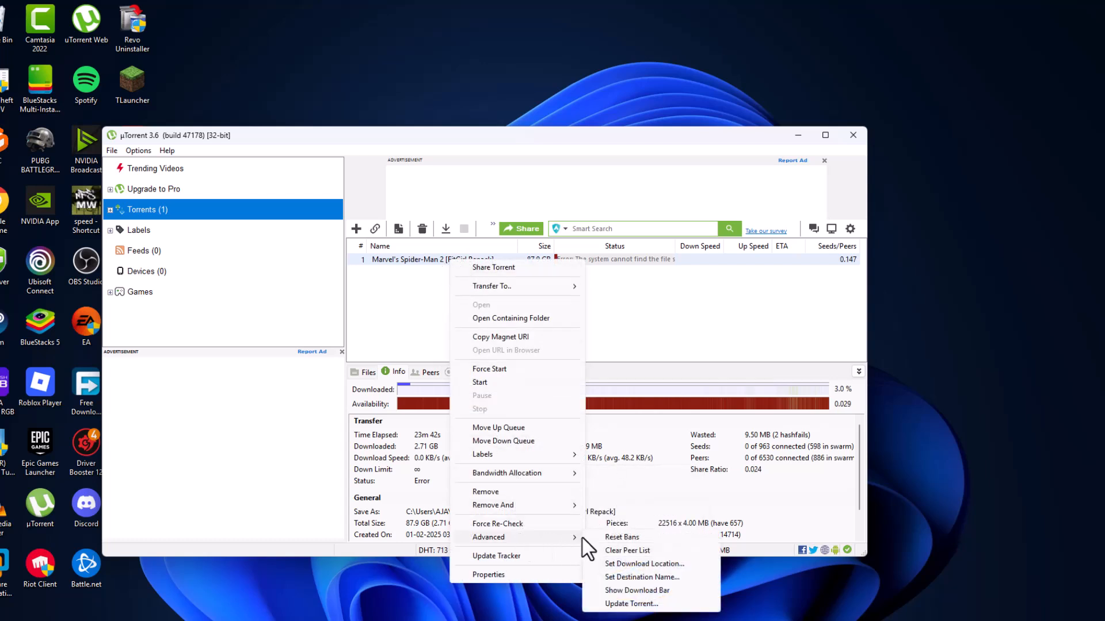
{"action": "left_click", "coordinate": [644, 564]}
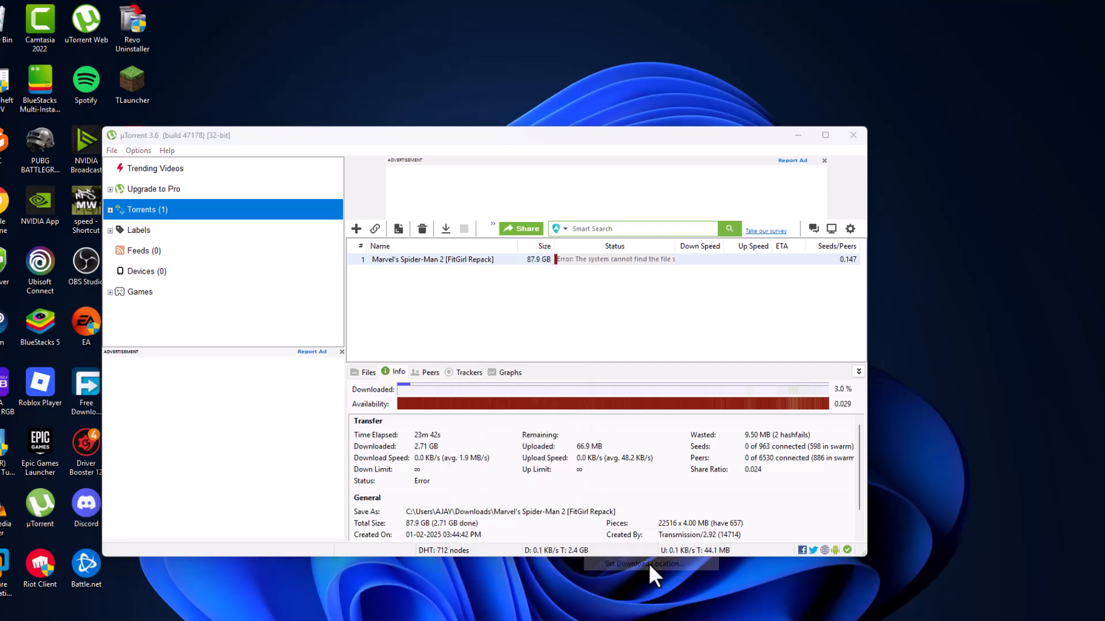
{"action": "left_click", "coordinate": [642, 563]}
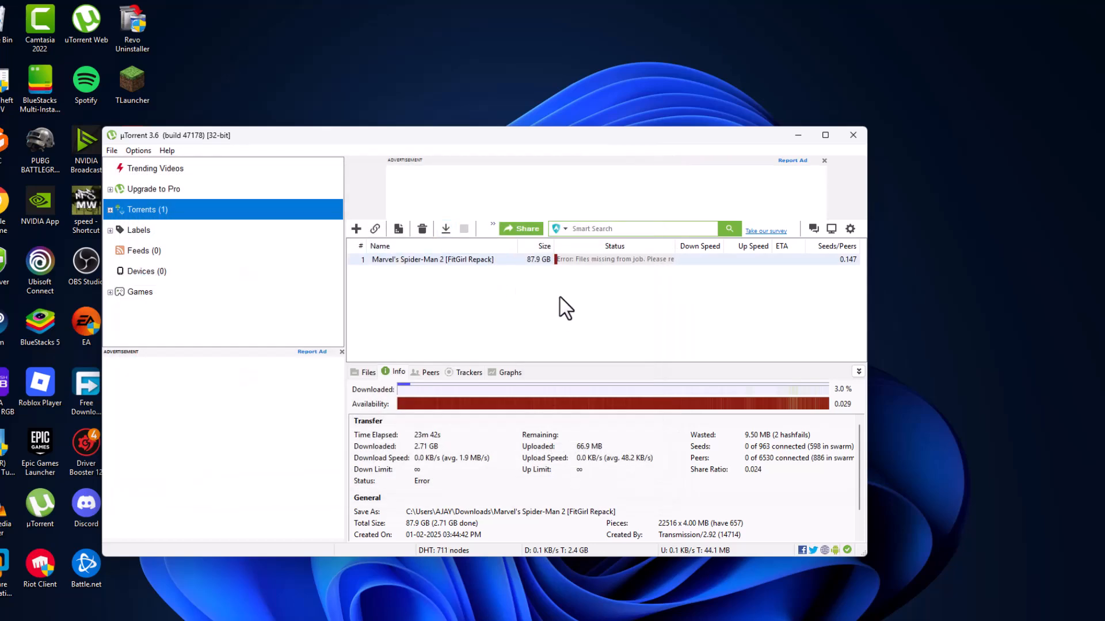
{"action": "mouse_move", "coordinate": [602, 339]}
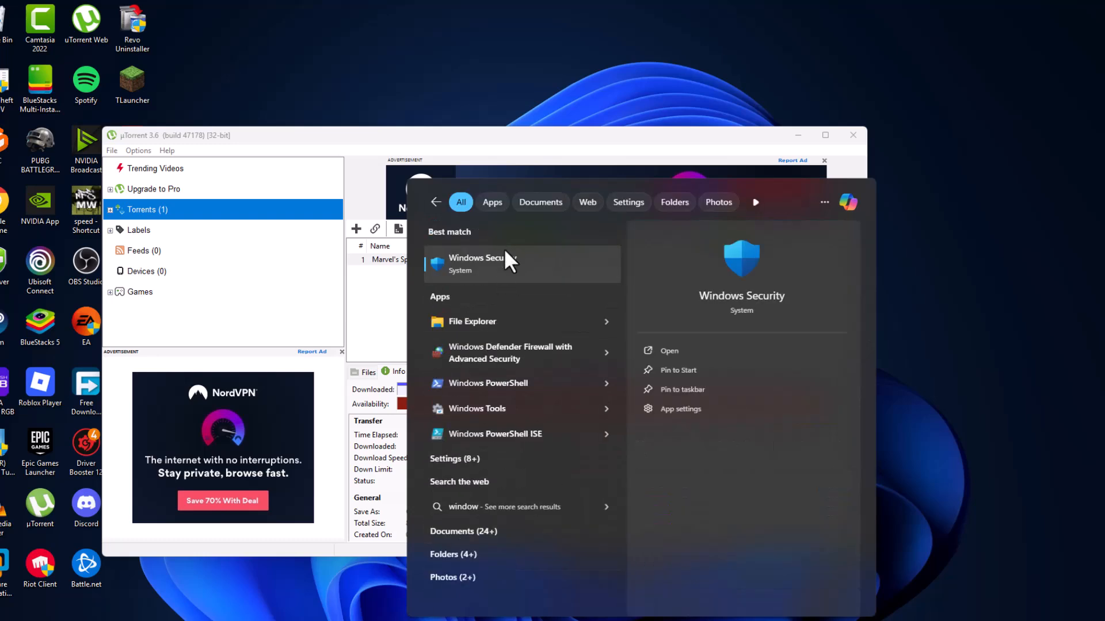
Step: Turn off real-time protection under Virus & threat protection and show the protection history
{"action": "left_click", "coordinate": [505, 265]}
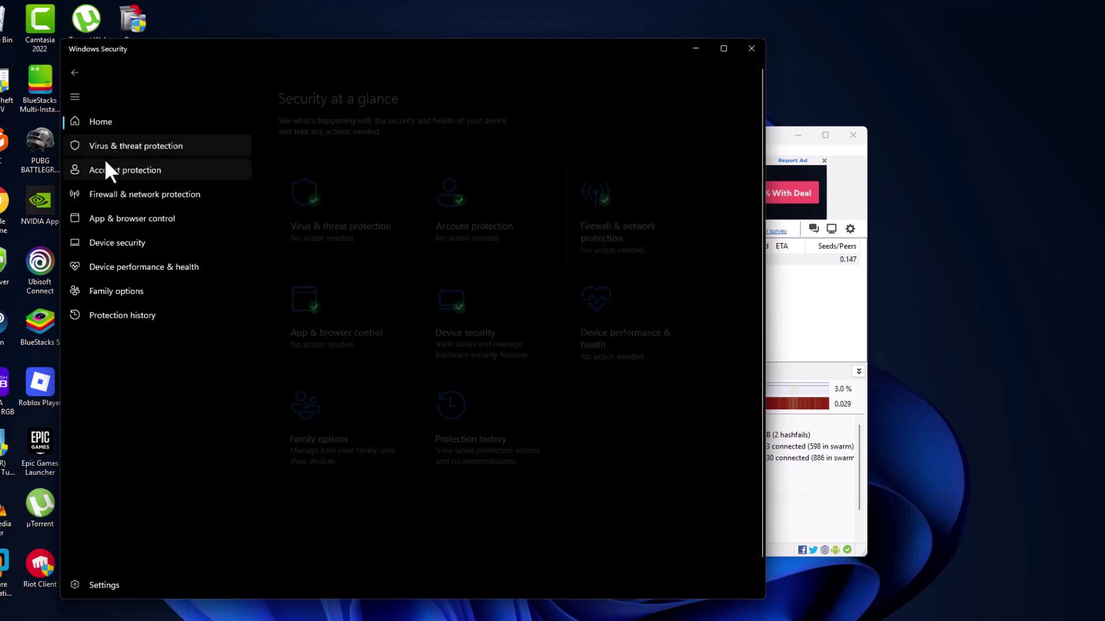
{"action": "left_click", "coordinate": [135, 146]}
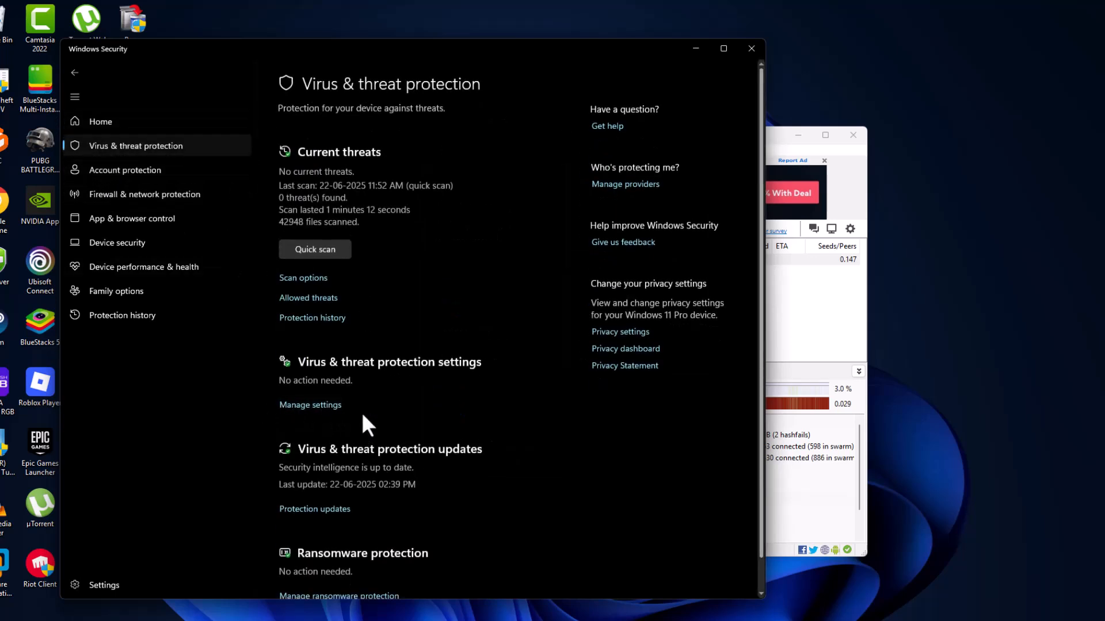
{"action": "left_click", "coordinate": [310, 405]}
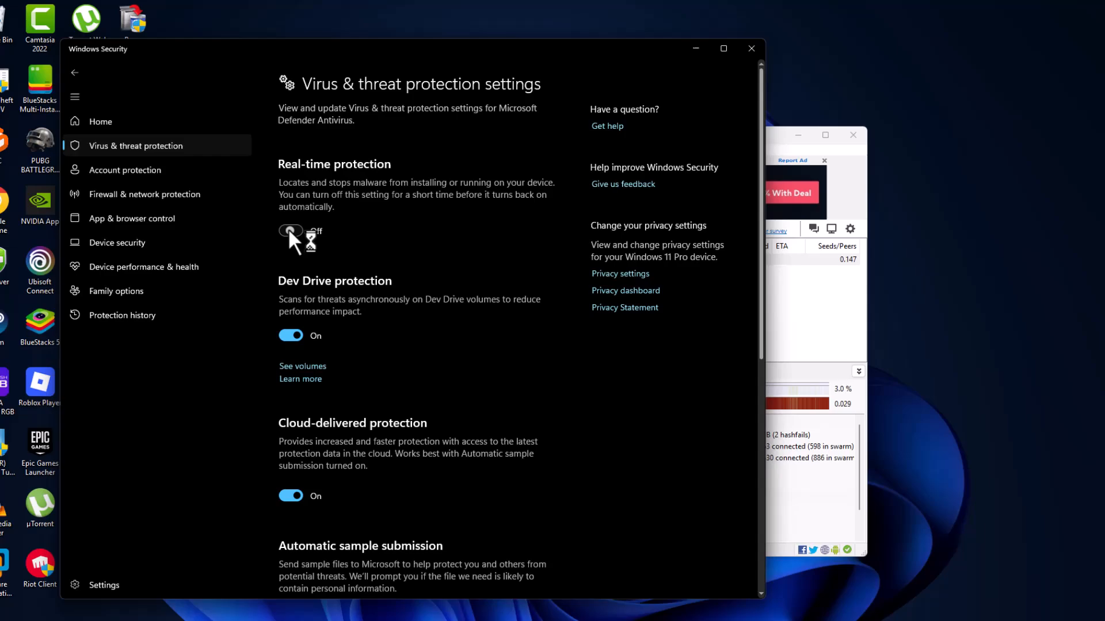
{"action": "left_click", "coordinate": [291, 230]}
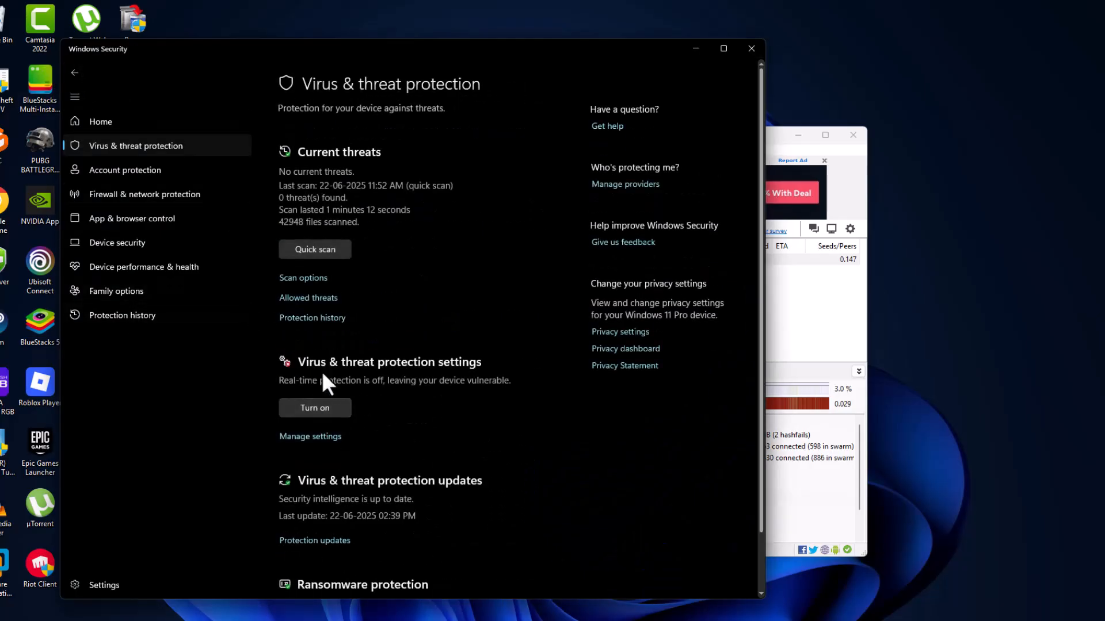
{"action": "left_click", "coordinate": [122, 315]}
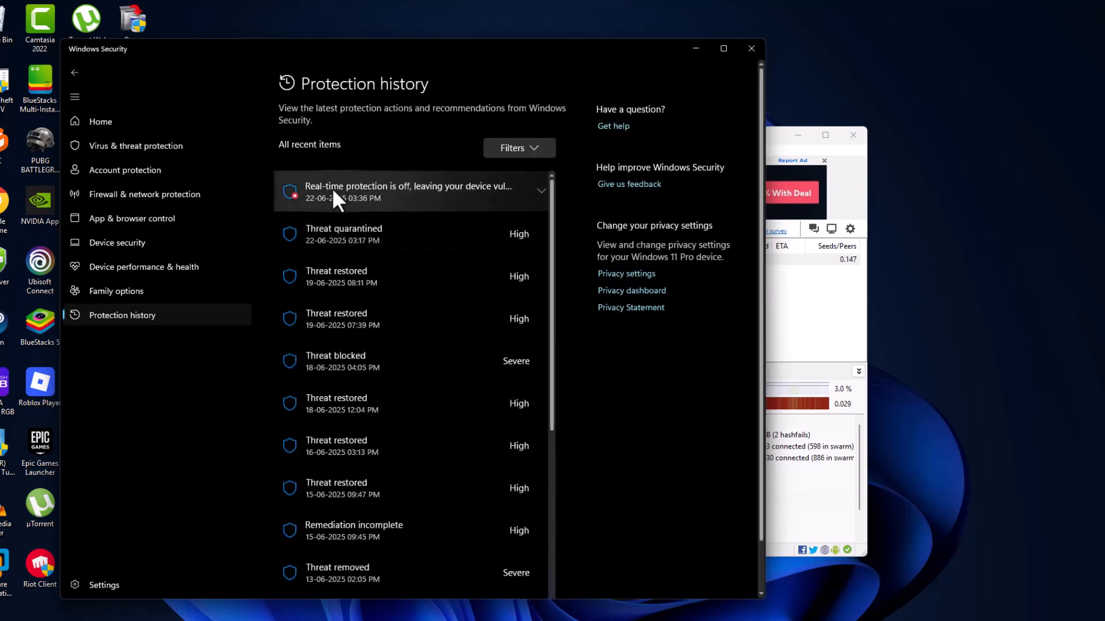
{"action": "mouse_move", "coordinate": [354, 205]}
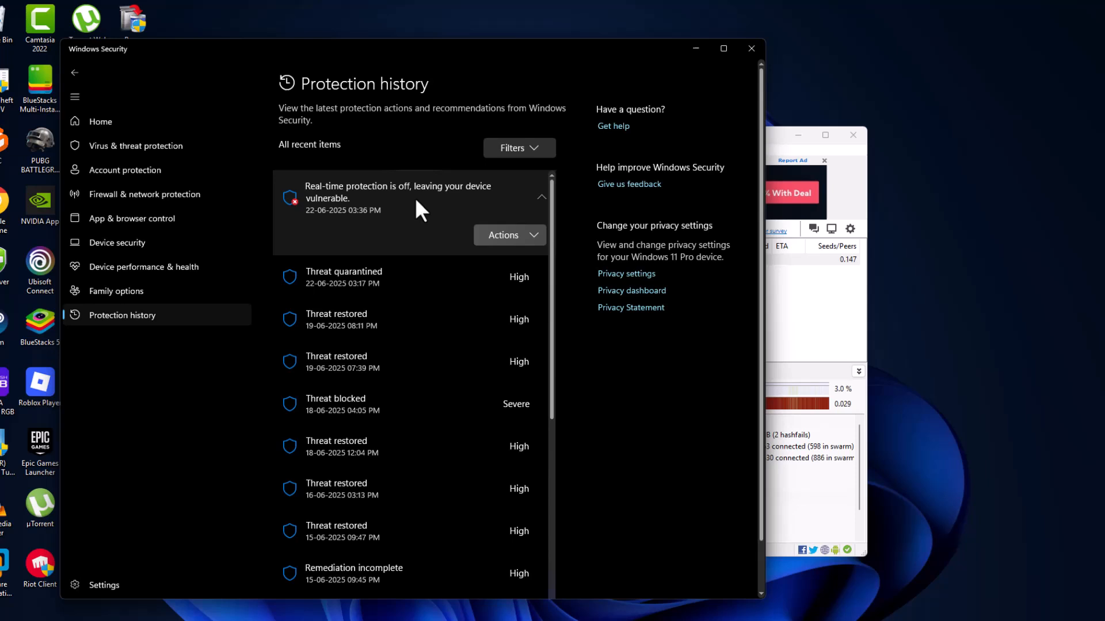
{"action": "mouse_move", "coordinate": [477, 295]}
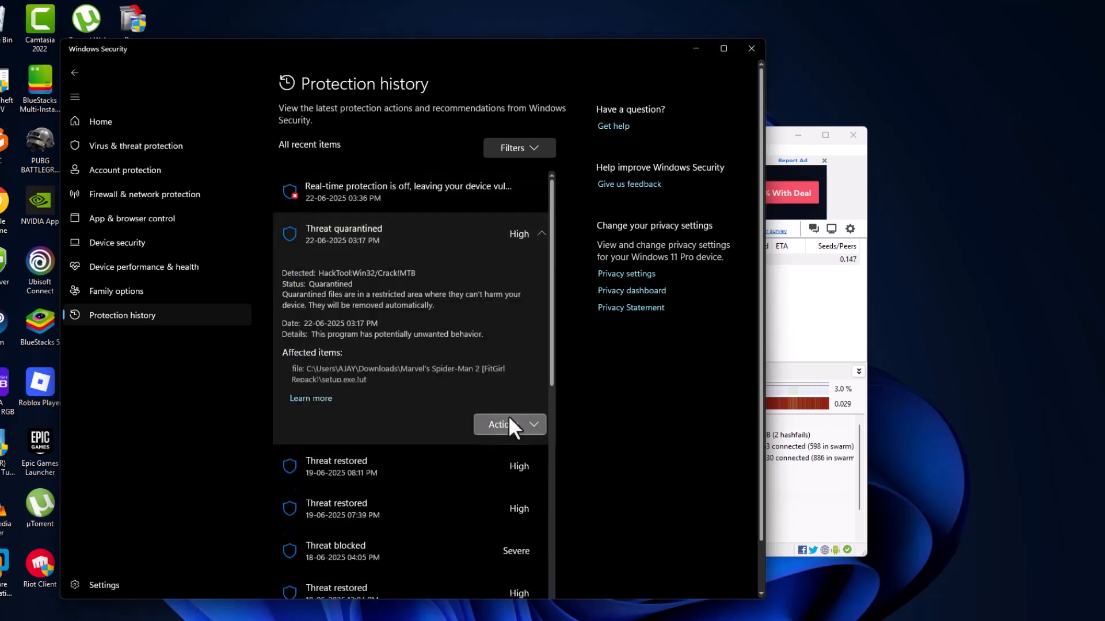
Step: Restore the quarantined Spider-Man 2 setup.exe.!ut file from the threat's Actions menu
{"action": "left_click_drag", "start_coordinate": [400, 366], "coordinate": [376, 376]}
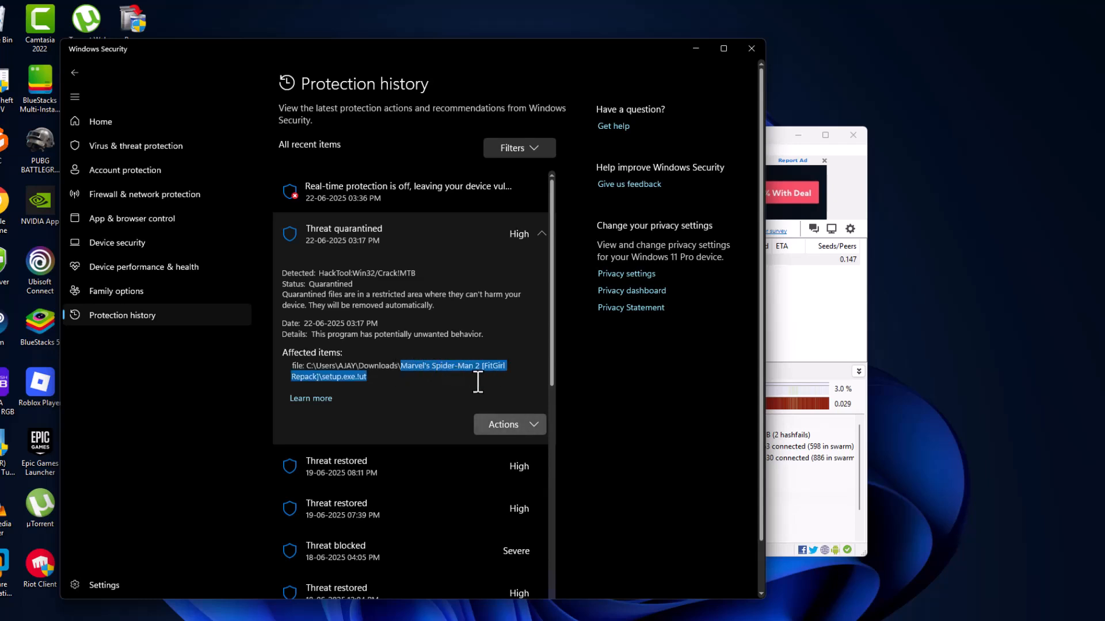
{"action": "left_click", "coordinate": [508, 424]}
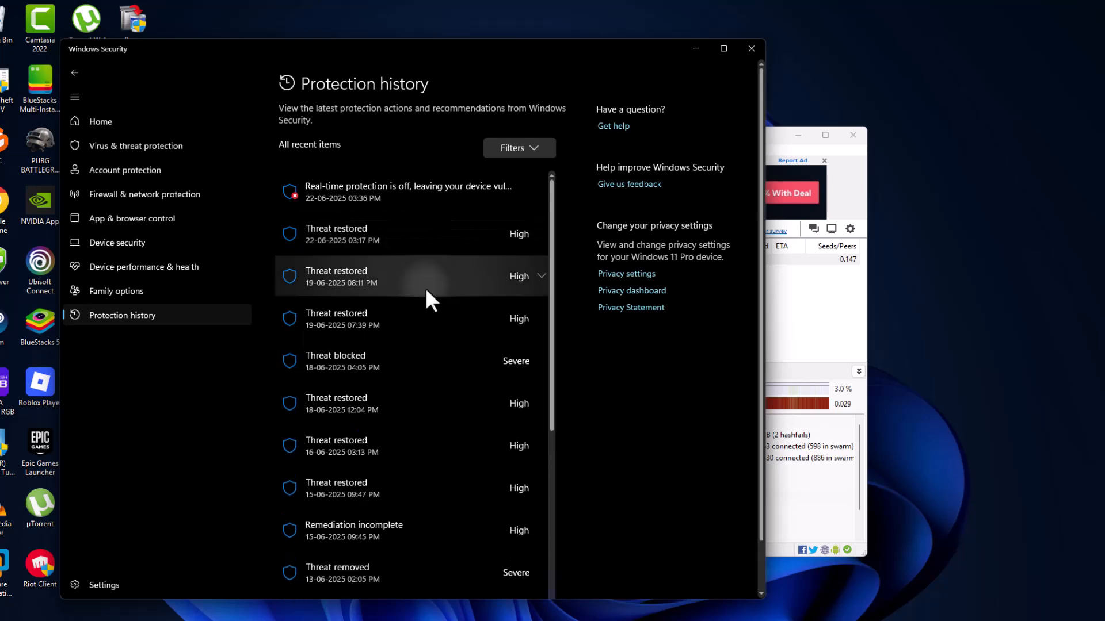
{"action": "mouse_move", "coordinate": [140, 151]}
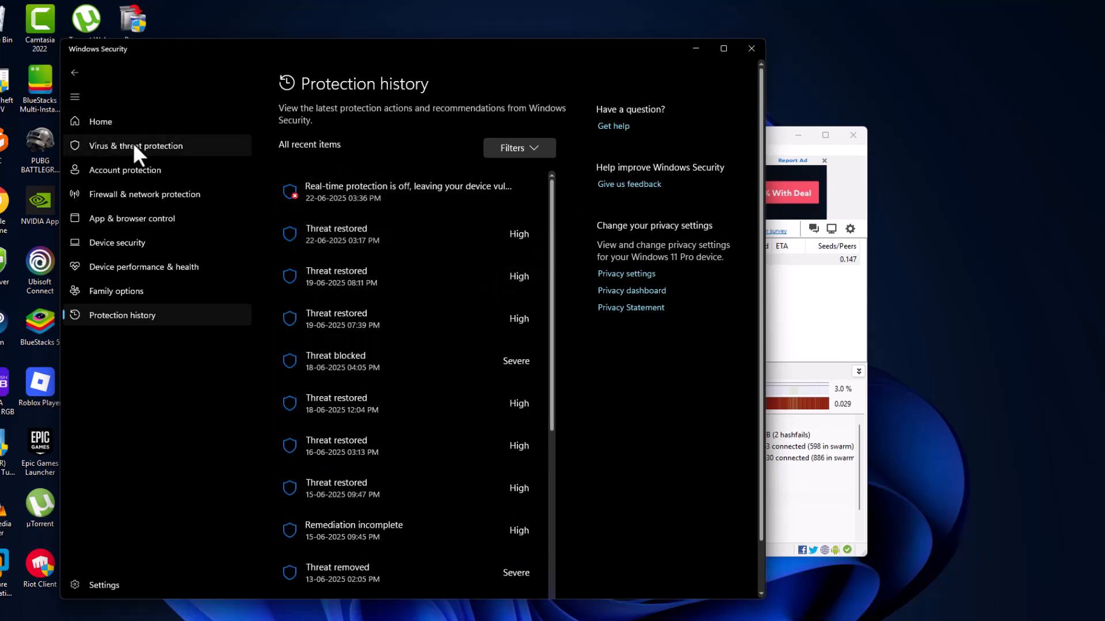
Step: Add the Downloads\Marvel's Spider-Man 2 [FitGirl Repack] folder as a scan exclusion
{"action": "left_click", "coordinate": [136, 146]}
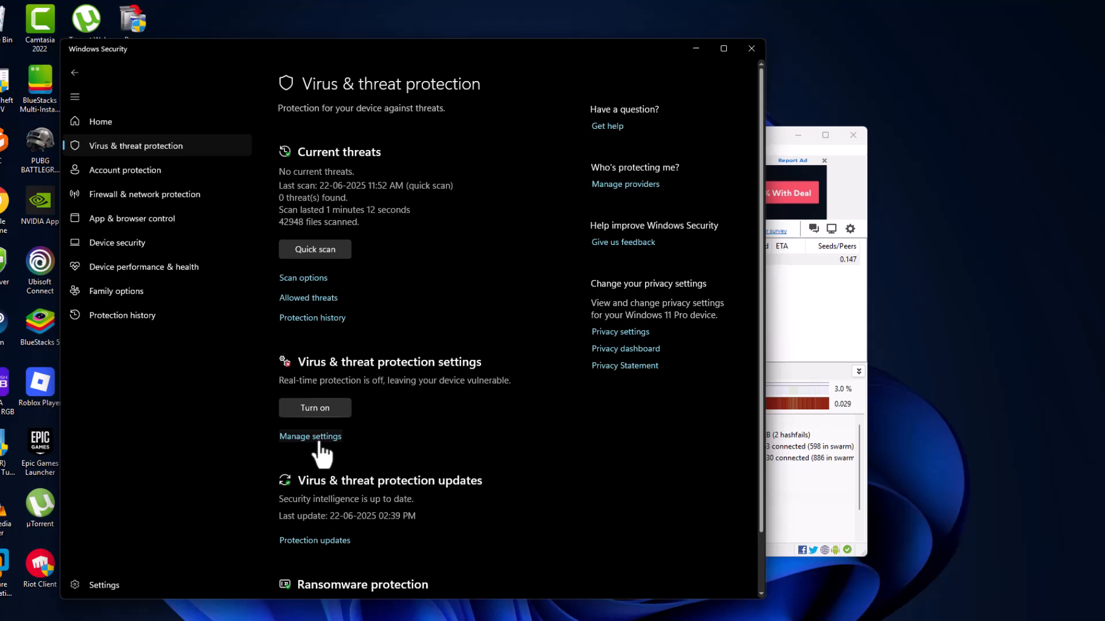
{"action": "left_click", "coordinate": [311, 436]}
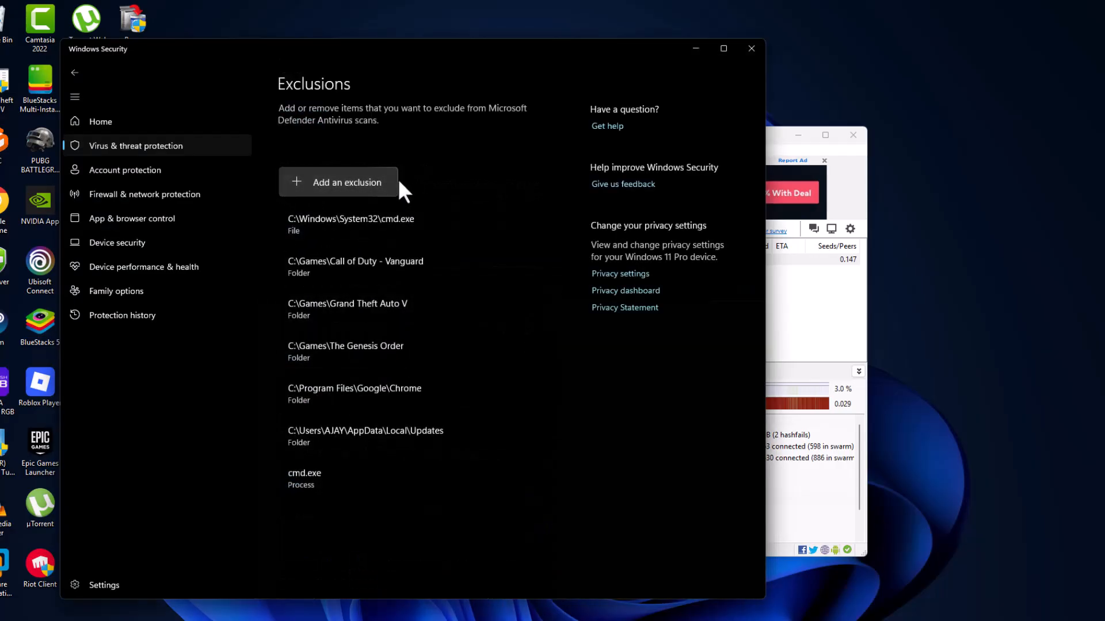
{"action": "left_click", "coordinate": [339, 181]}
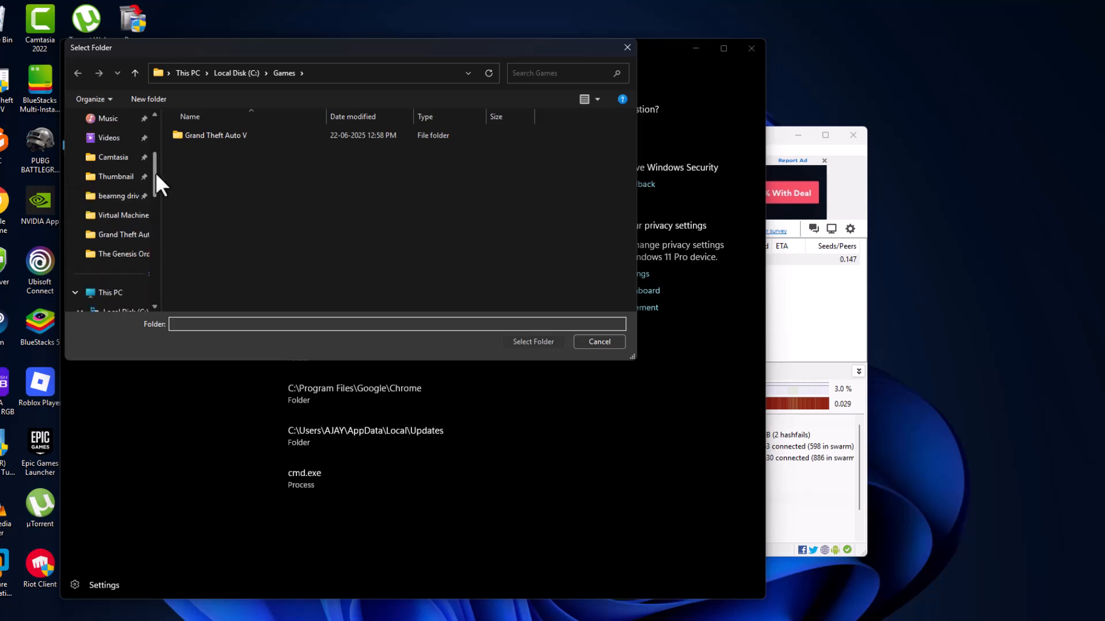
{"action": "left_click", "coordinate": [101, 156]}
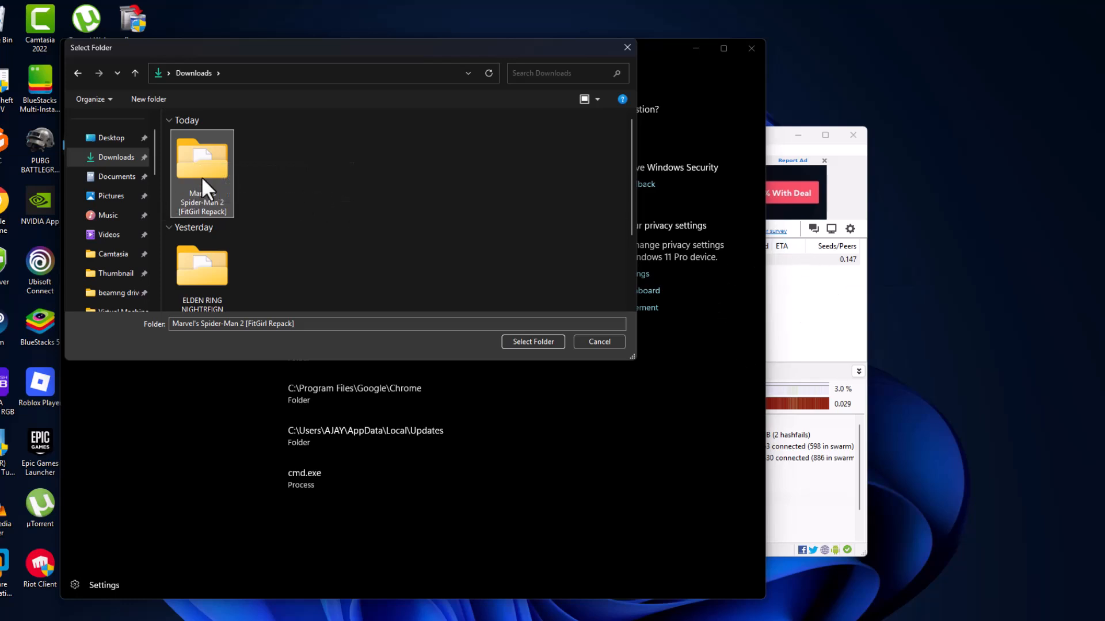
{"action": "mouse_move", "coordinate": [226, 201]}
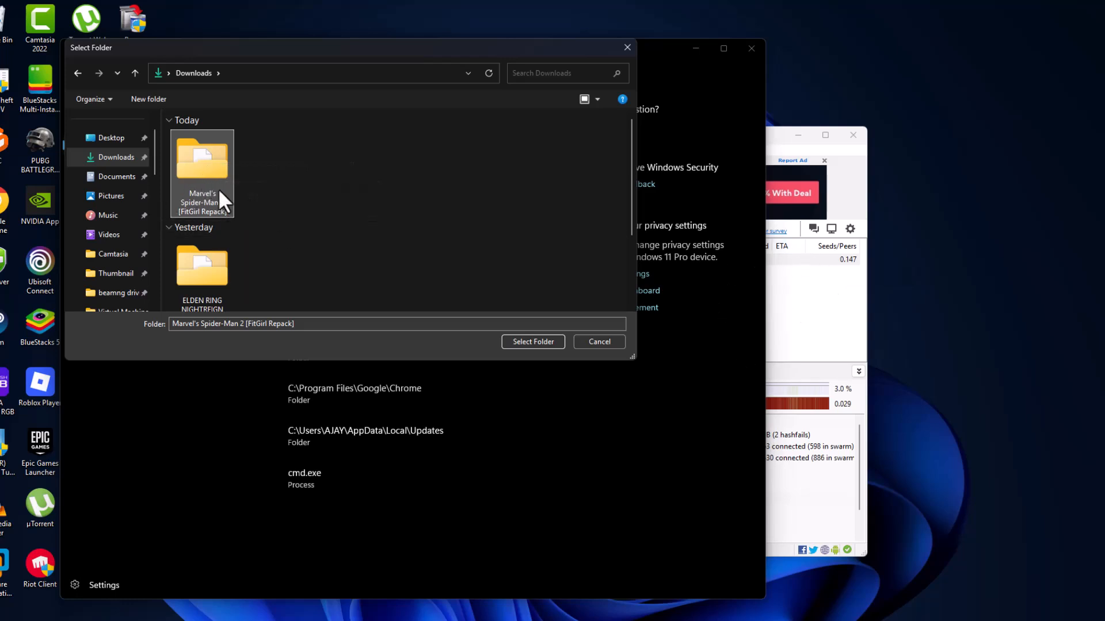
{"action": "left_click", "coordinate": [533, 341]}
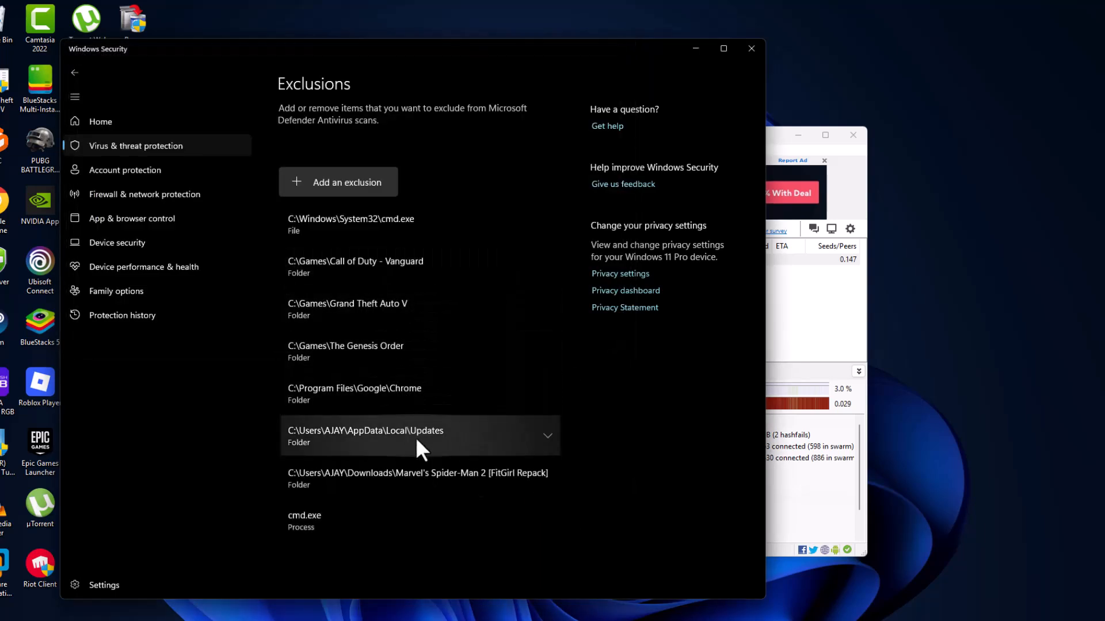
Step: Turn real-time protection back on and close Windows Security
{"action": "left_click", "coordinate": [425, 476]}
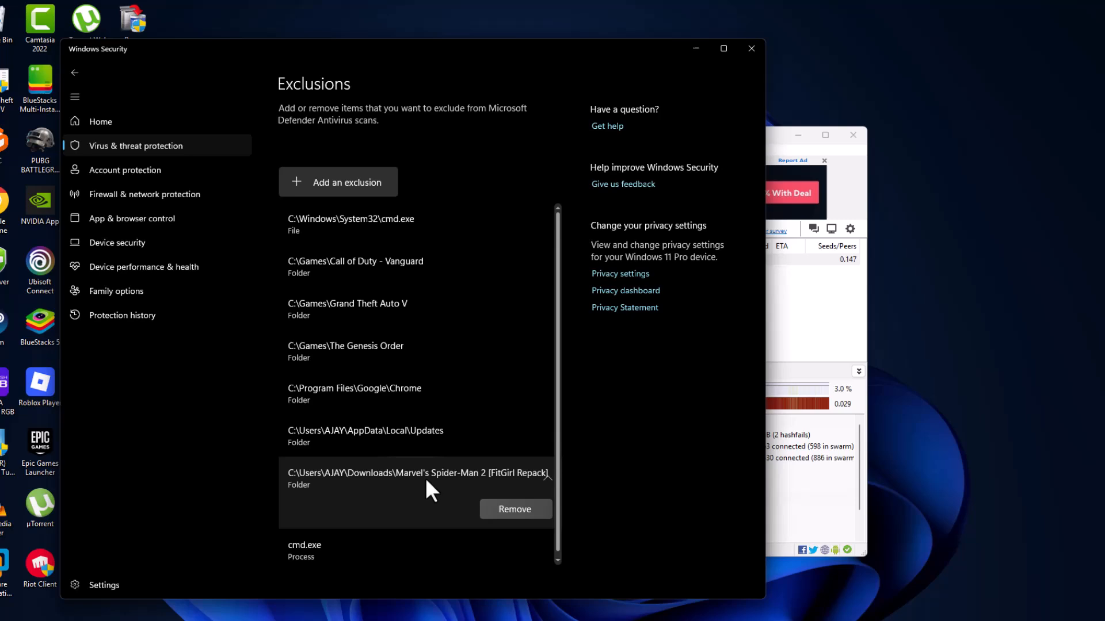
{"action": "left_click", "coordinate": [74, 73]}
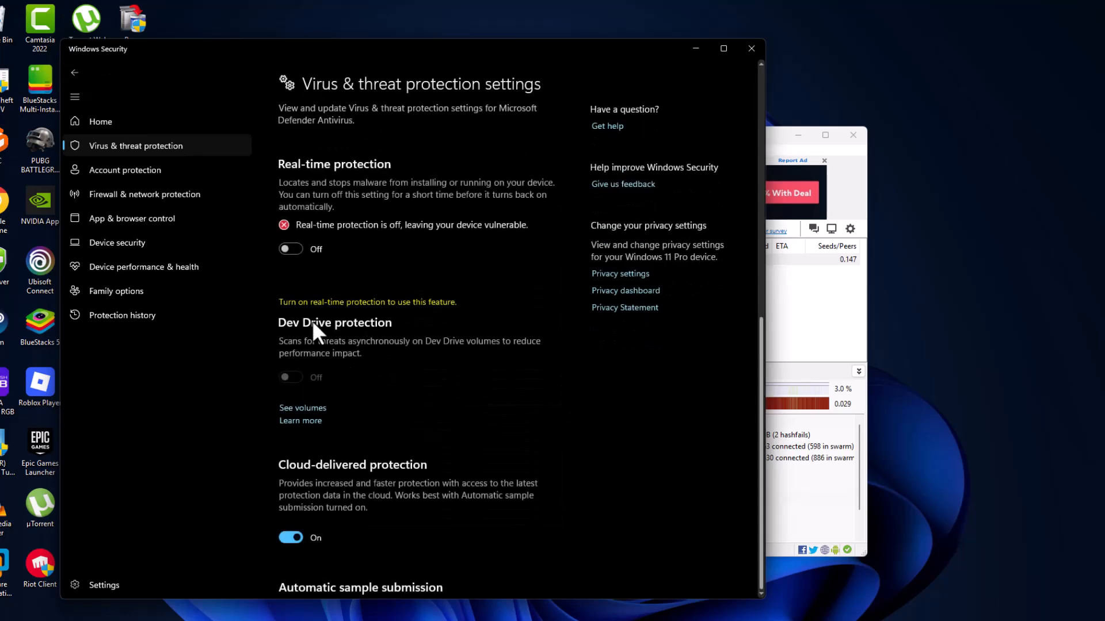
{"action": "scroll", "scroll_direction": "down", "scroll_amount": 3}
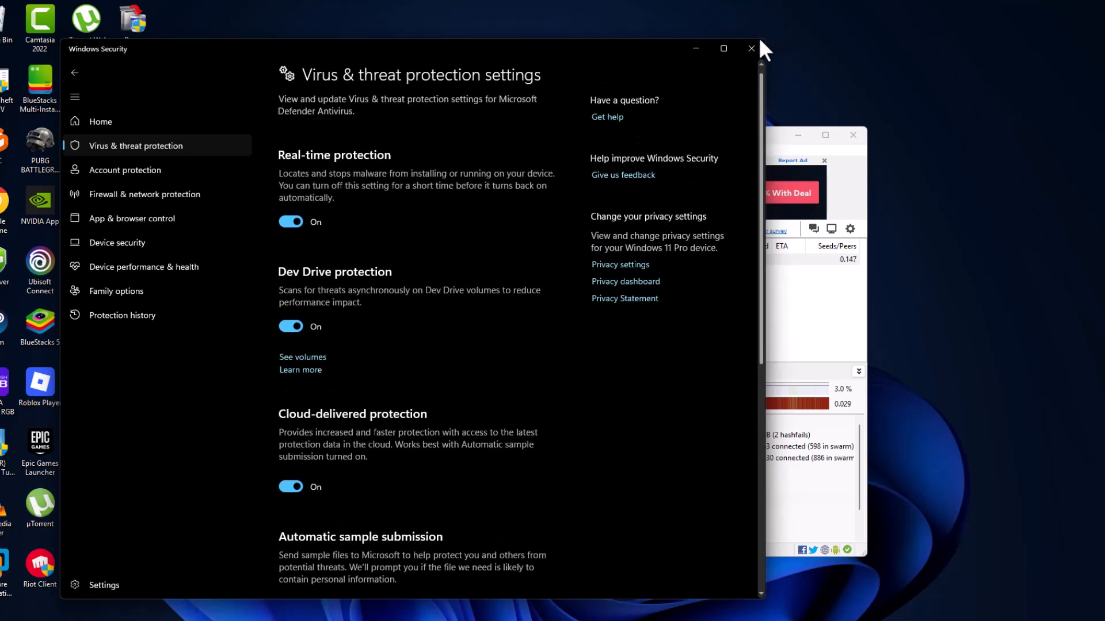
{"action": "left_click", "coordinate": [751, 48]}
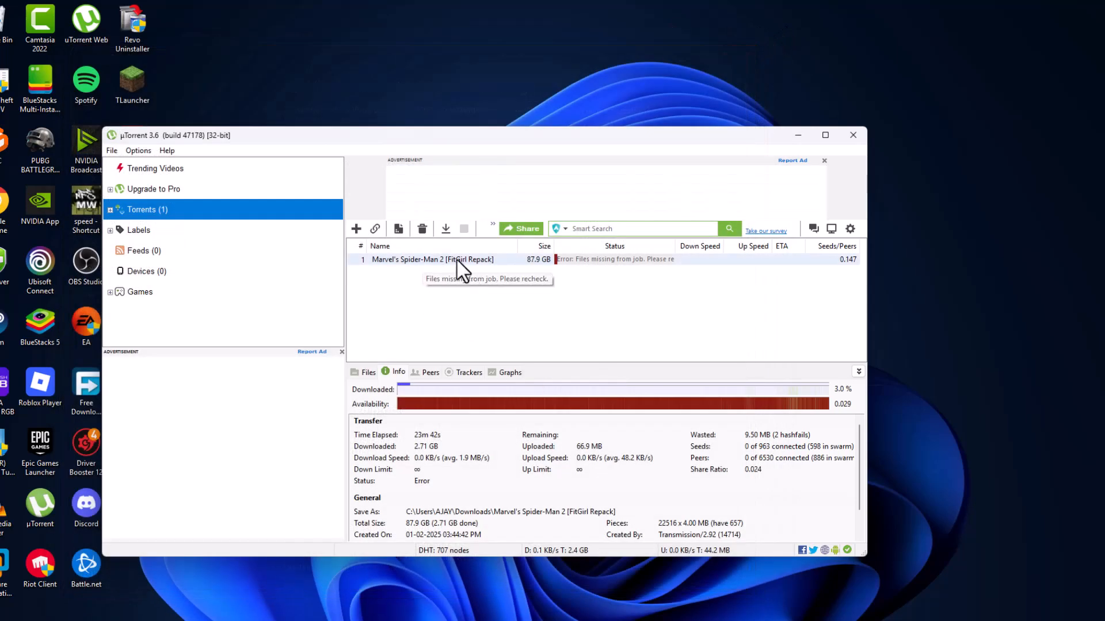
Step: Set the Spider-Man 2 torrent's download location to the Downloads folder
{"action": "right_click", "coordinate": [433, 260]}
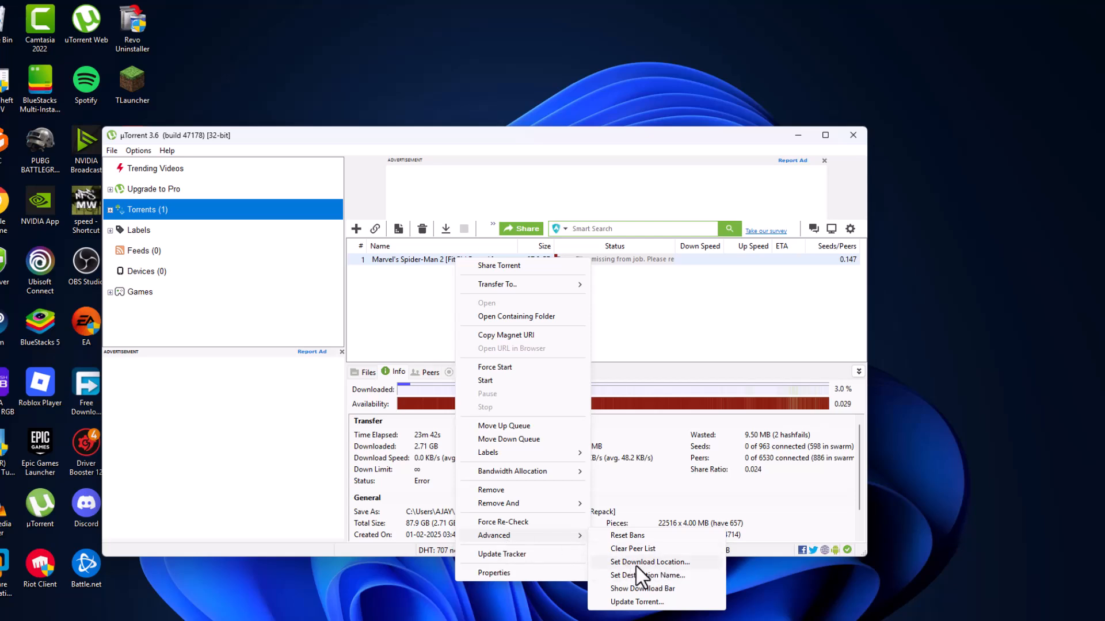
{"action": "left_click", "coordinate": [650, 561]}
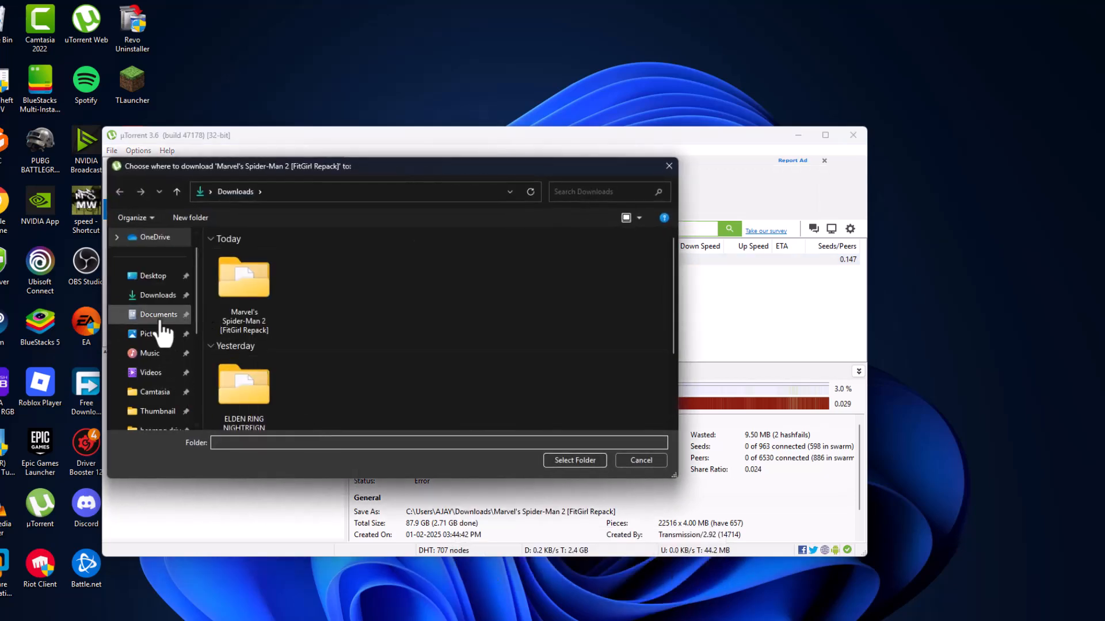
{"action": "left_click", "coordinate": [157, 294]}
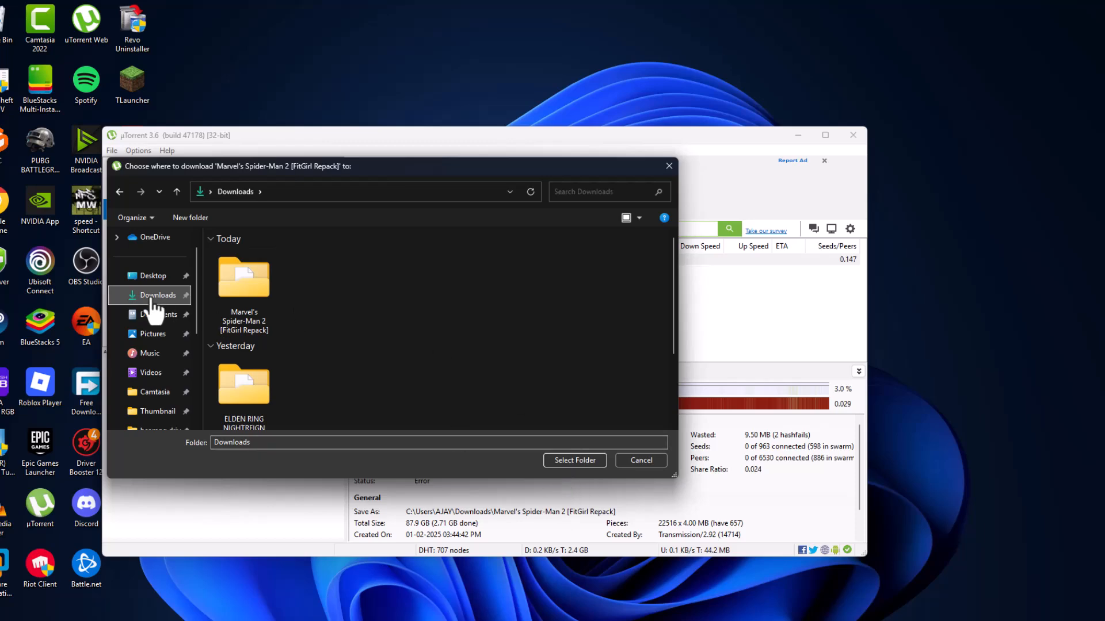
{"action": "left_click", "coordinate": [575, 460]}
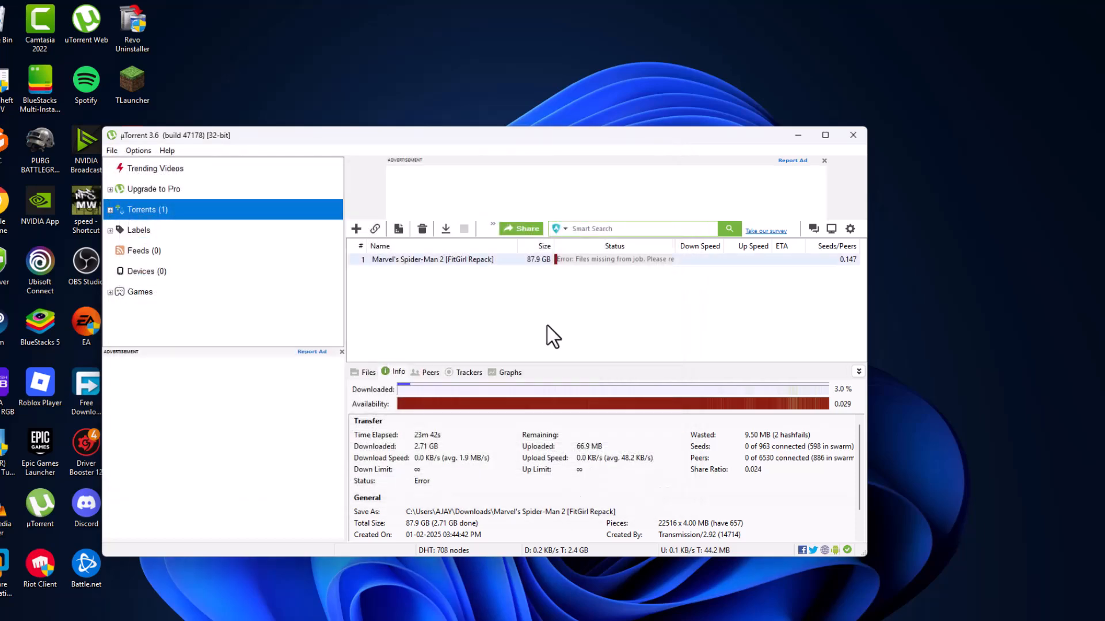
{"action": "mouse_move", "coordinate": [447, 233]}
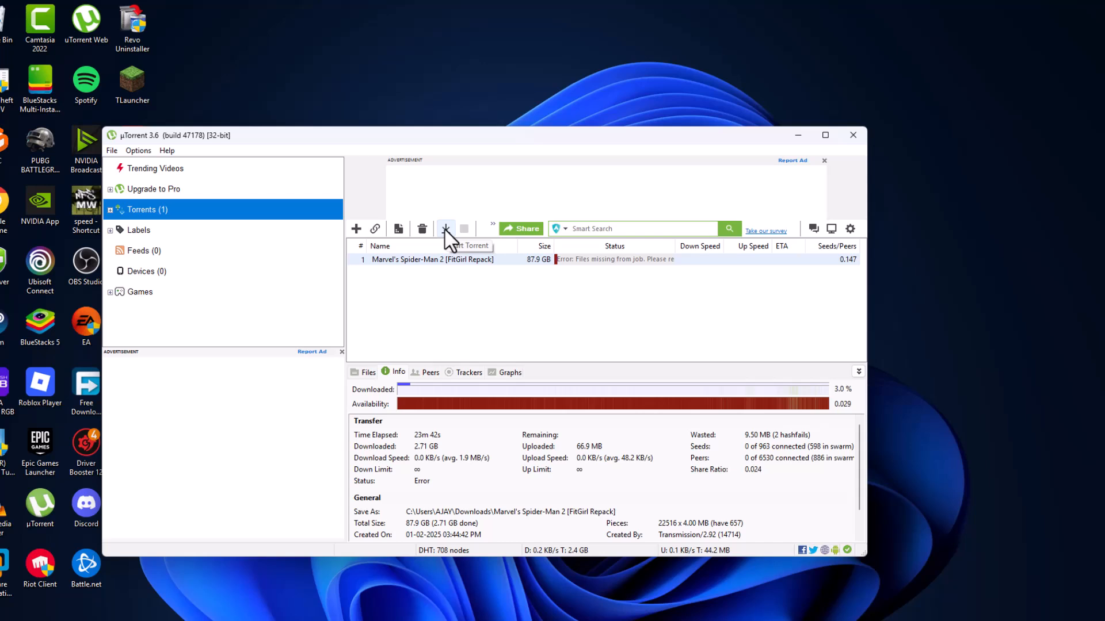
Step: Start the Spider-Man 2 torrent so it resumes downloading at 3.0%
{"action": "left_click", "coordinate": [446, 228]}
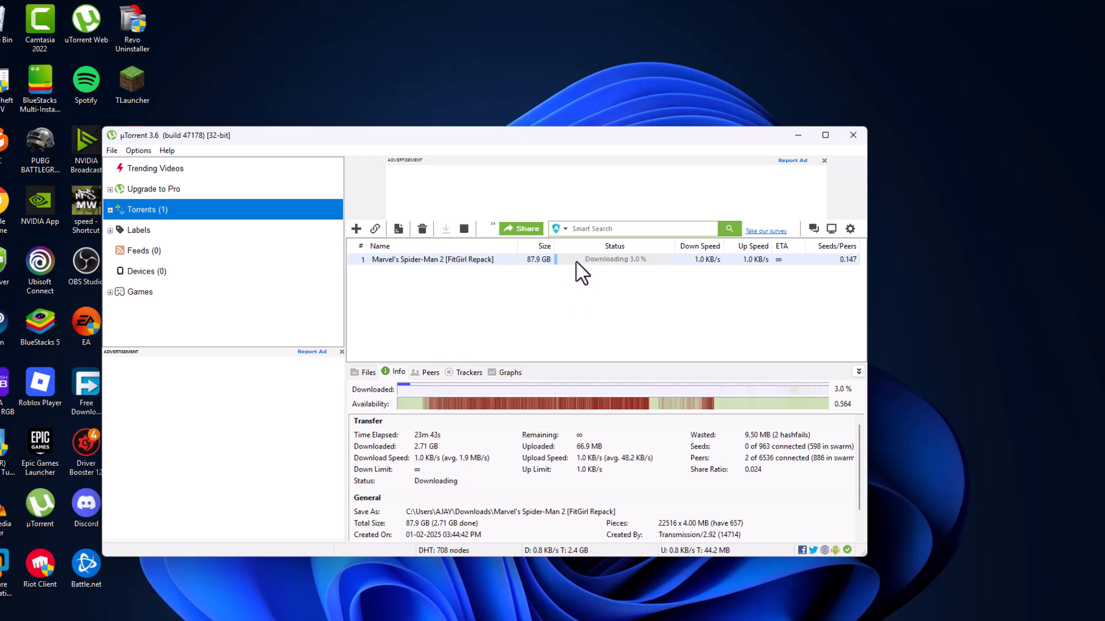
{"action": "mouse_move", "coordinate": [644, 276]}
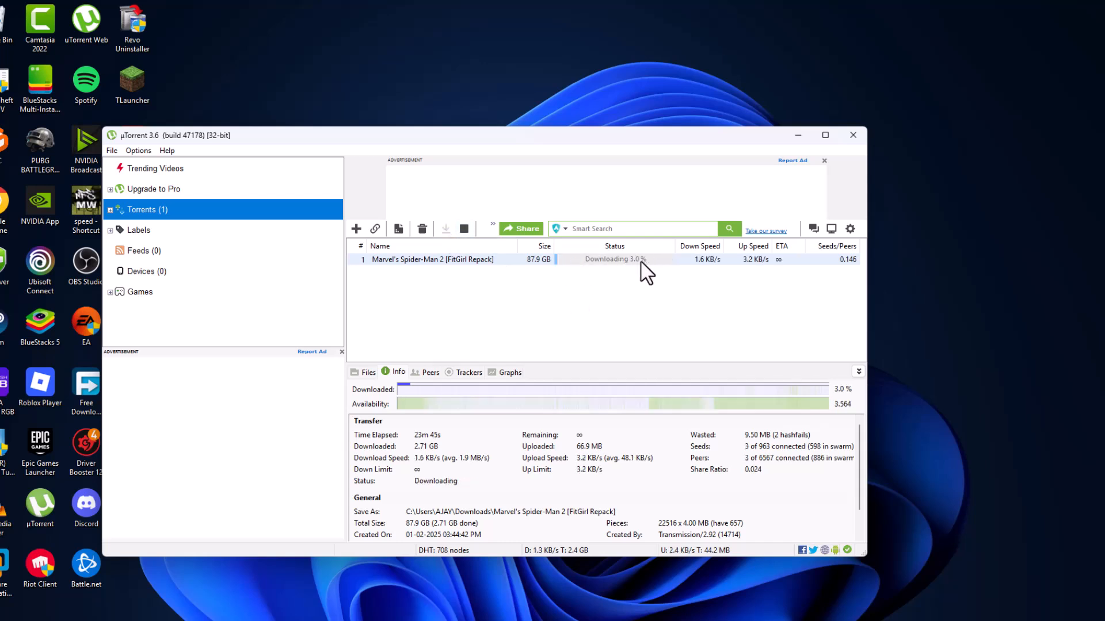
{"action": "mouse_move", "coordinate": [647, 323]}
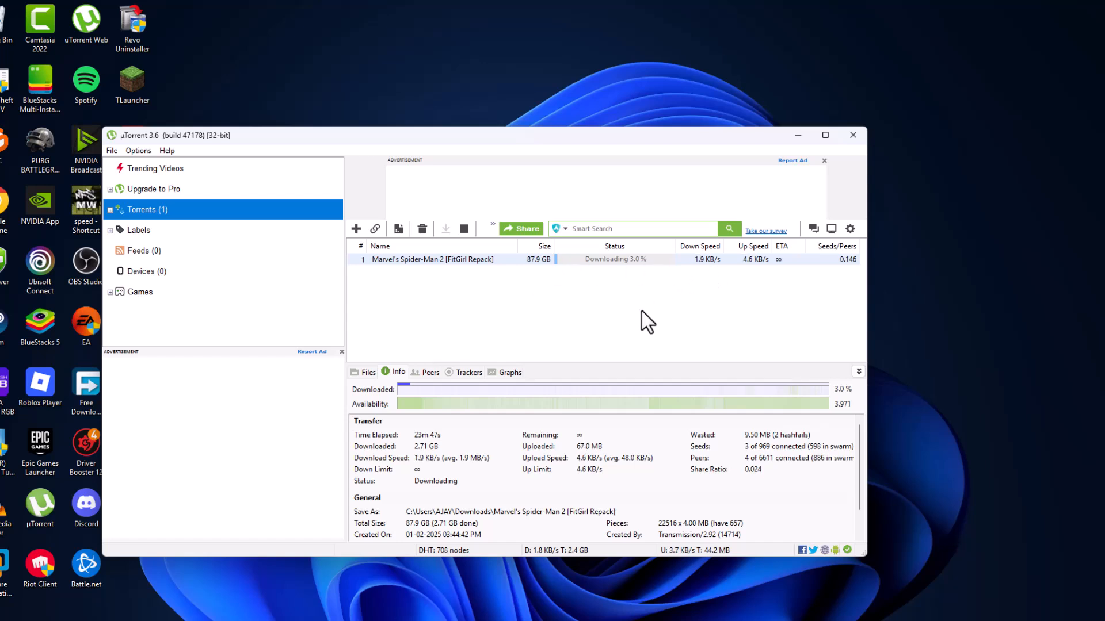